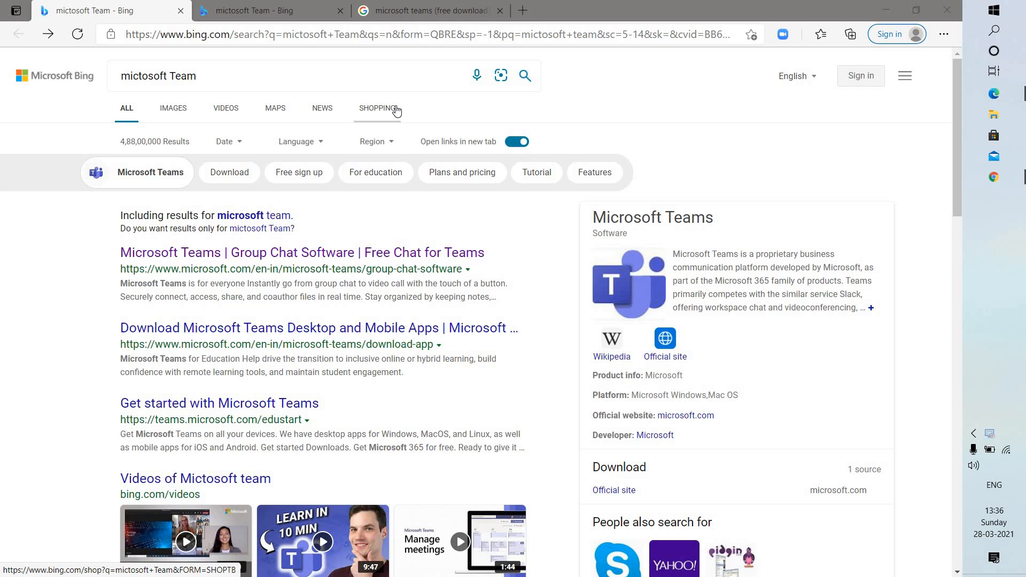
mouse_move(258, 141)
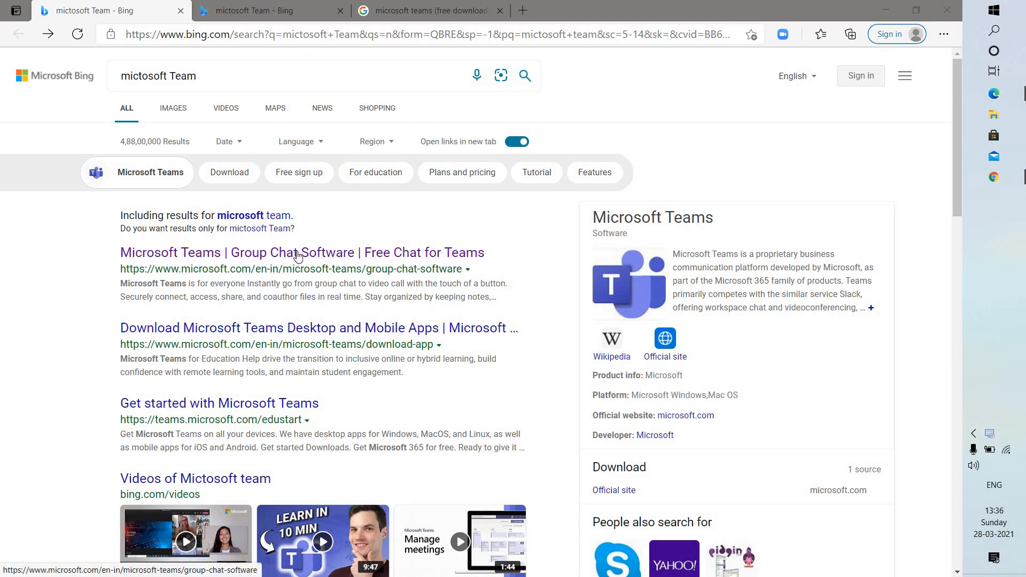
Step: Open the 'Microsoft Teams | Group Chat Software' result, which loads in a new tab
click(302, 251)
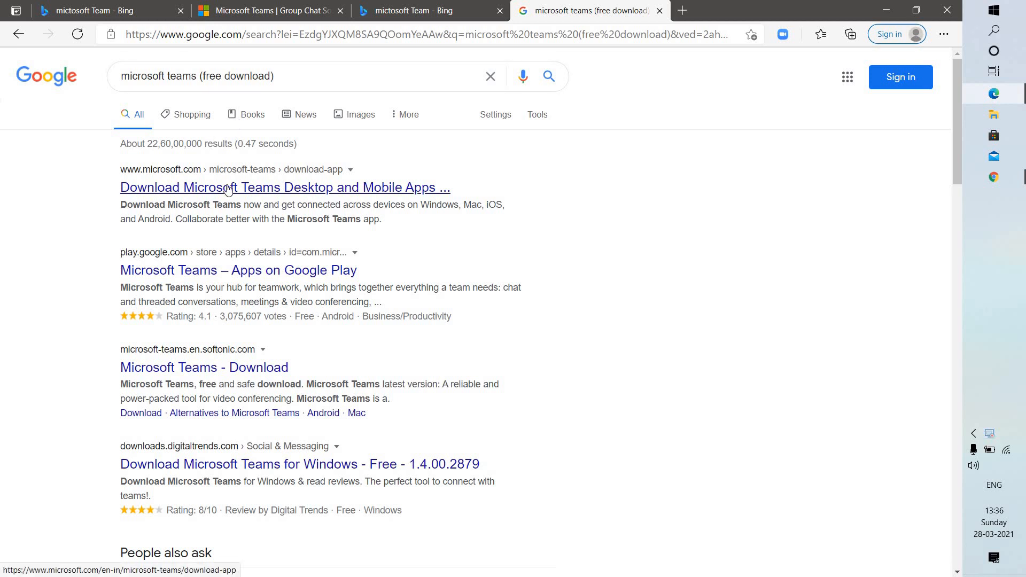
Step: Open Google's 'Download Microsoft Teams Desktop and Mobile Apps' result, then return to the Bing results tab
click(283, 187)
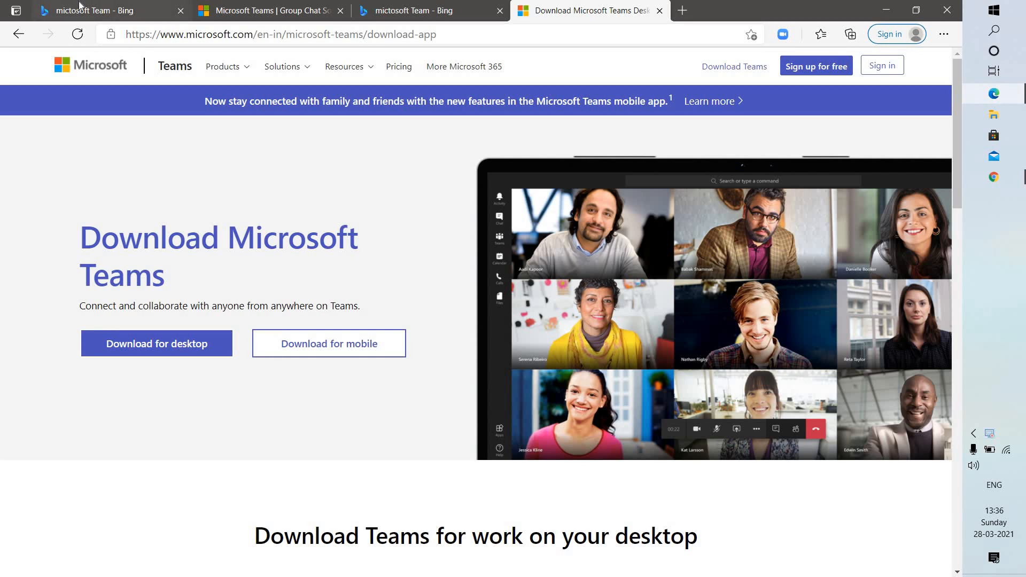
mouse_move(85, 16)
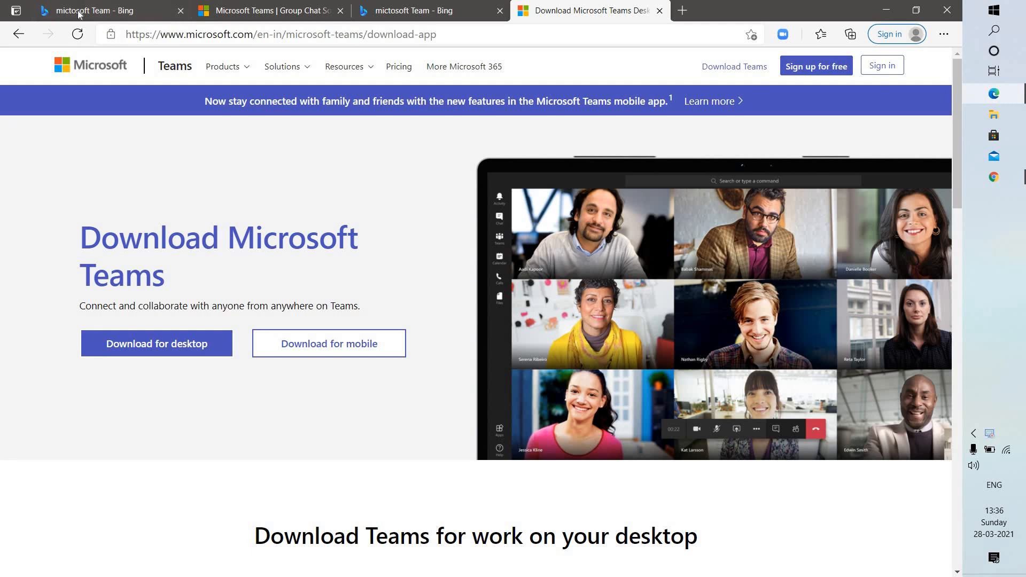
mouse_move(92, 10)
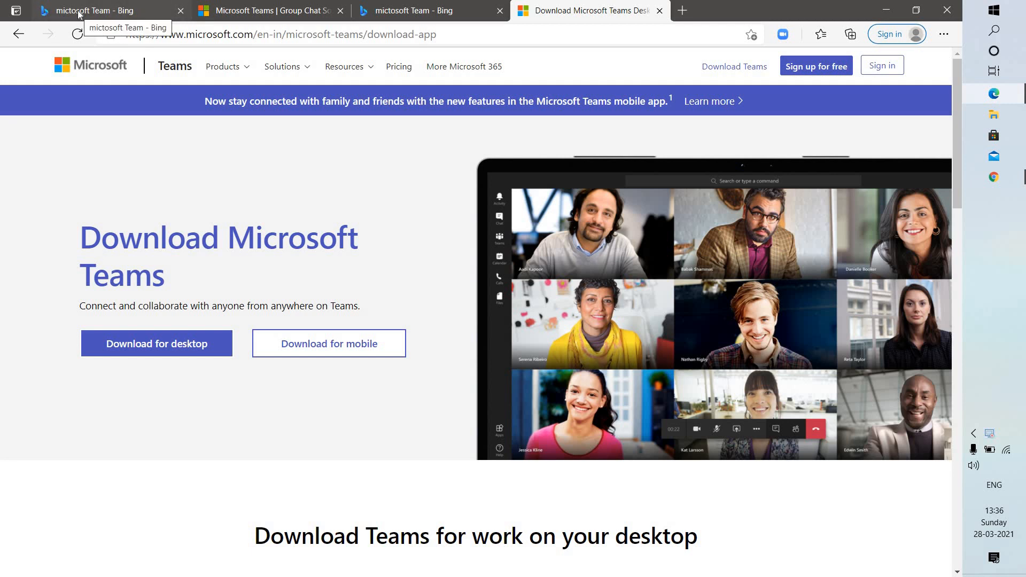
click(98, 11)
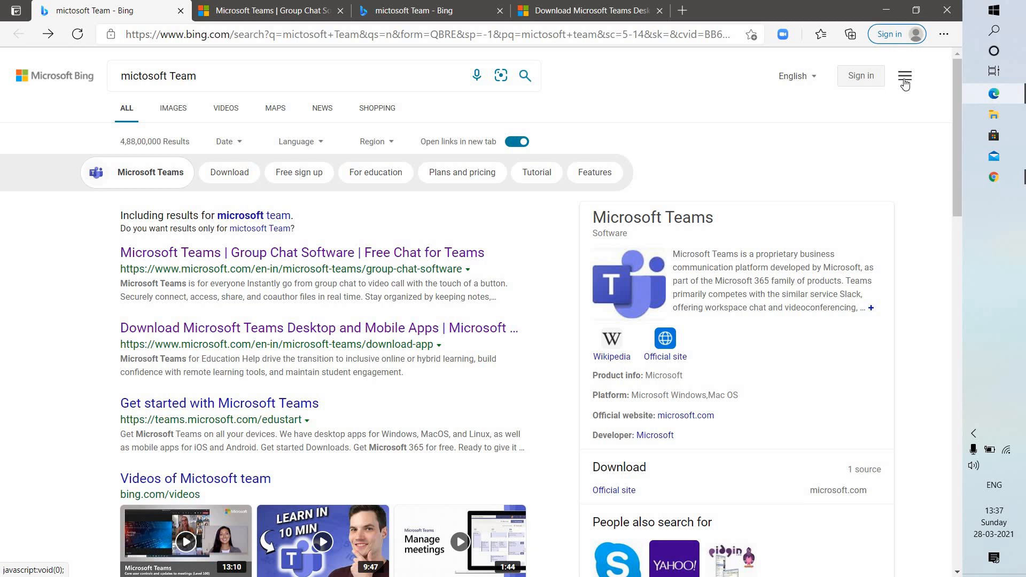
Step: In Bing's More settings, turn off both 'Open links in a new tab' options and save
click(904, 76)
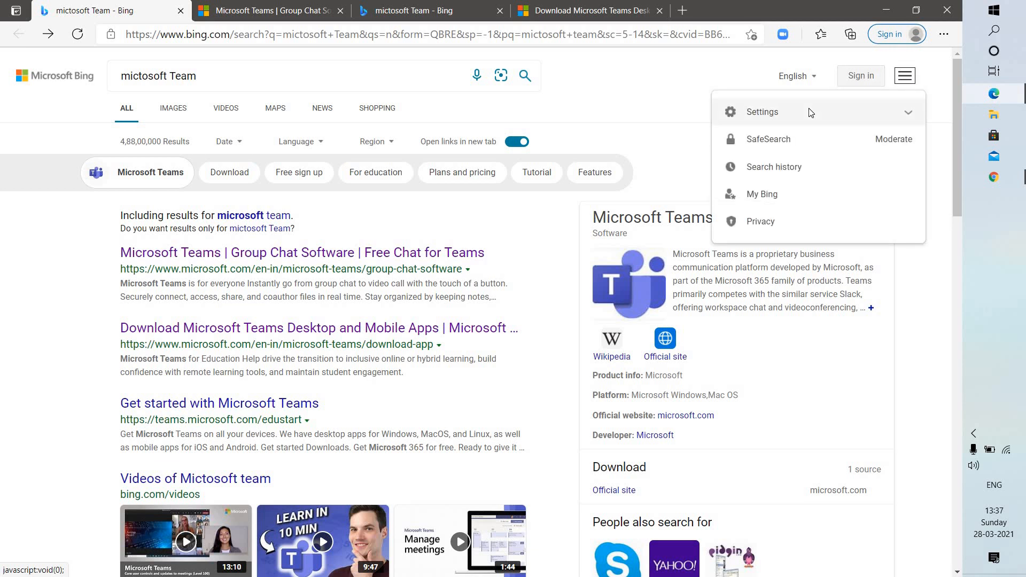
click(761, 111)
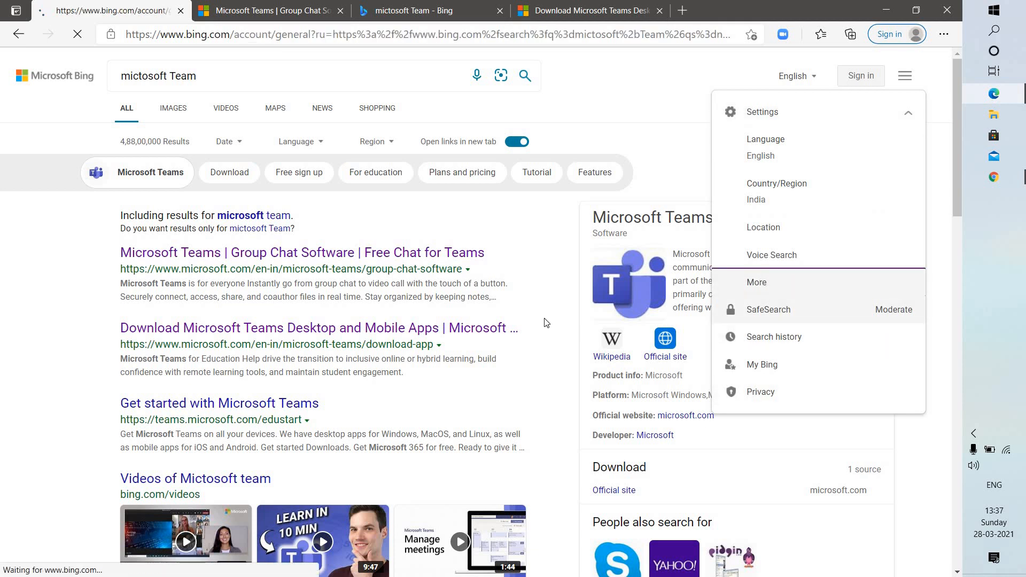
click(768, 310)
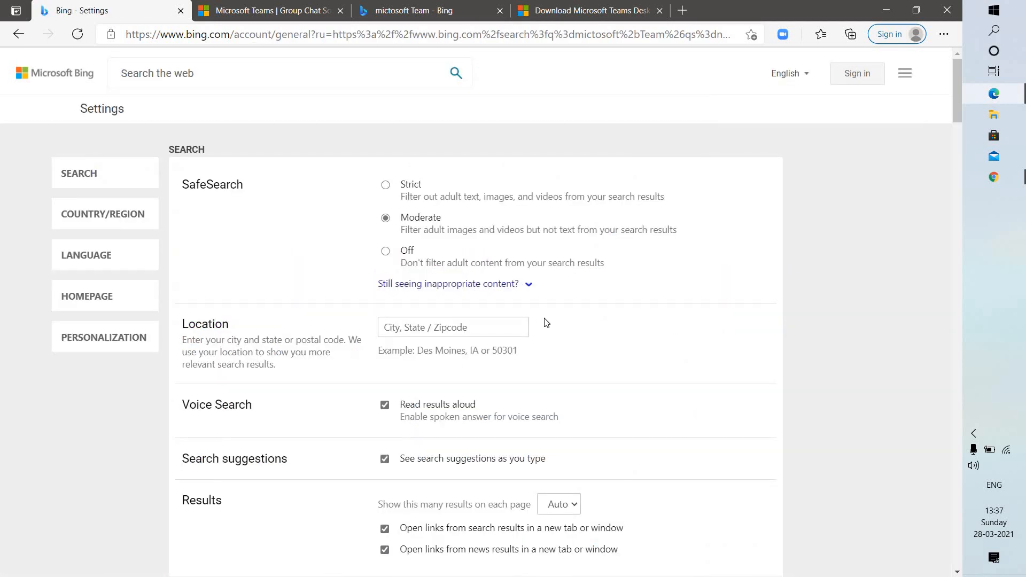
scroll(down, 3)
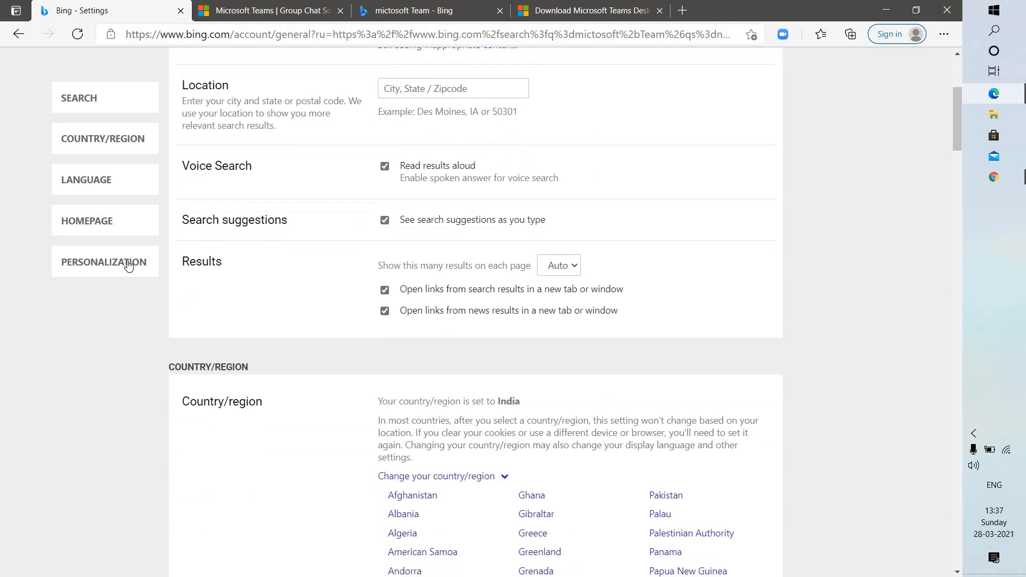
mouse_move(393, 294)
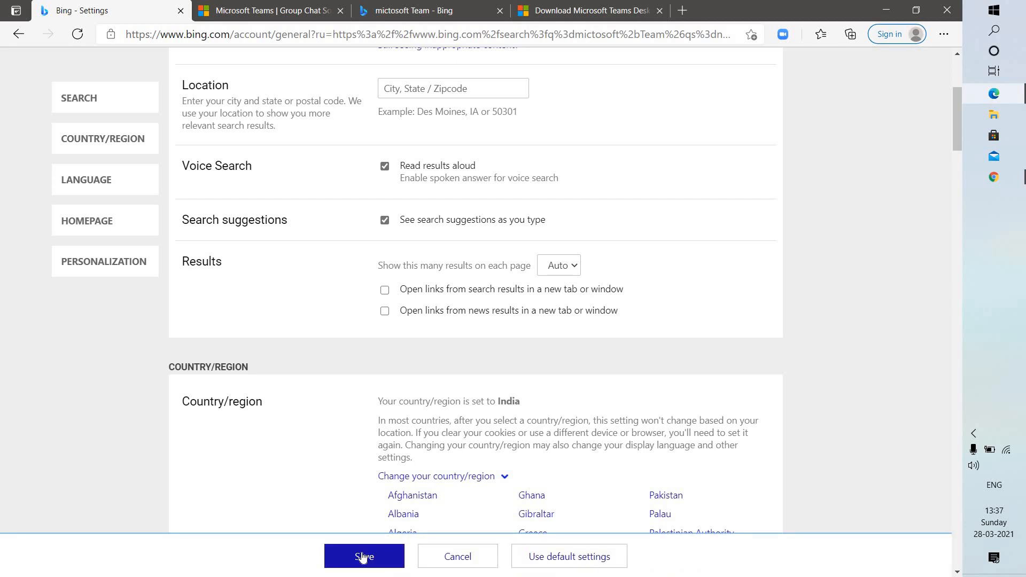
click(364, 556)
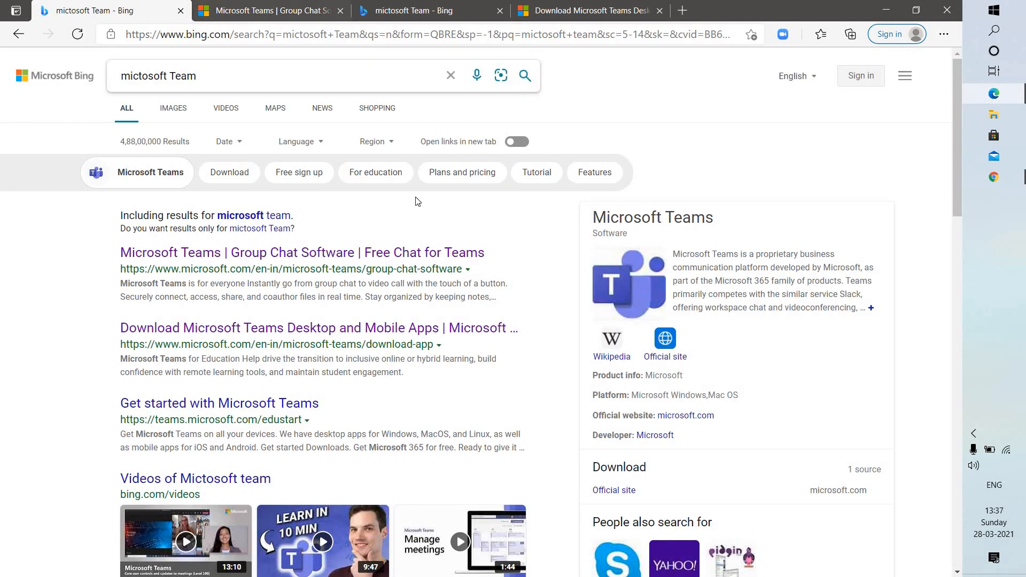
mouse_move(222, 259)
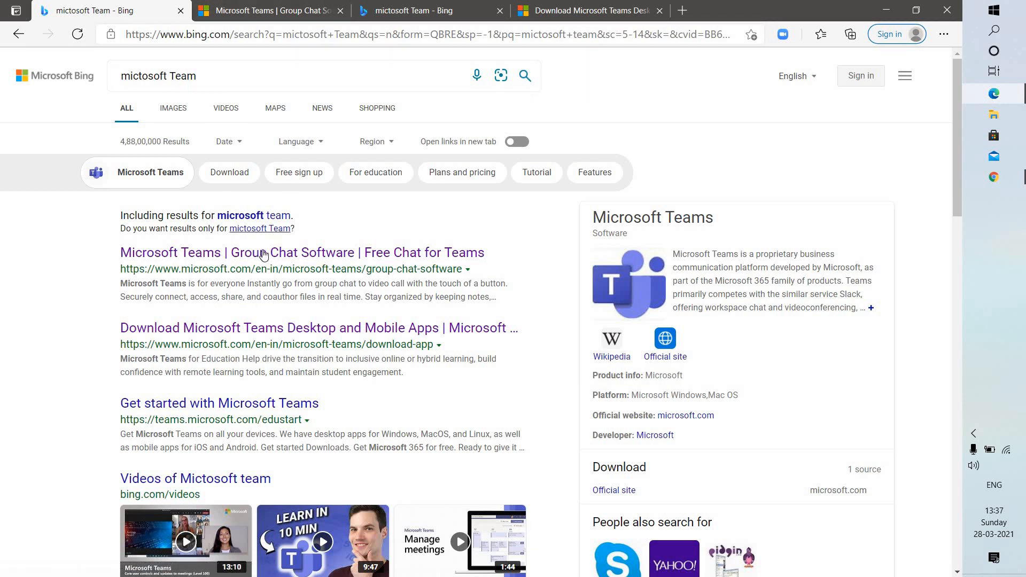
click(301, 252)
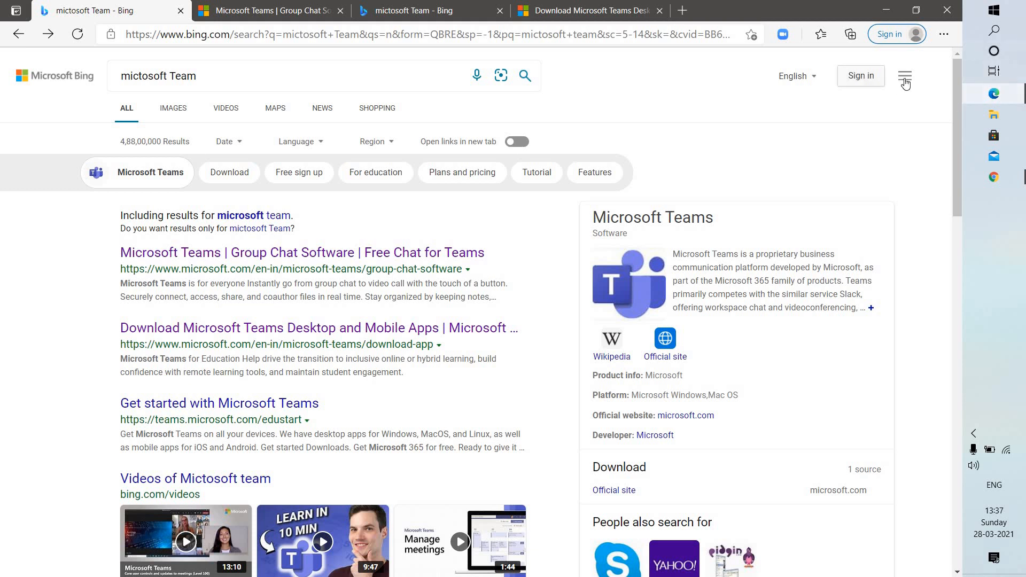
Step: In Bing's More settings, turn 'Open links in a new tab' back on and save
click(905, 76)
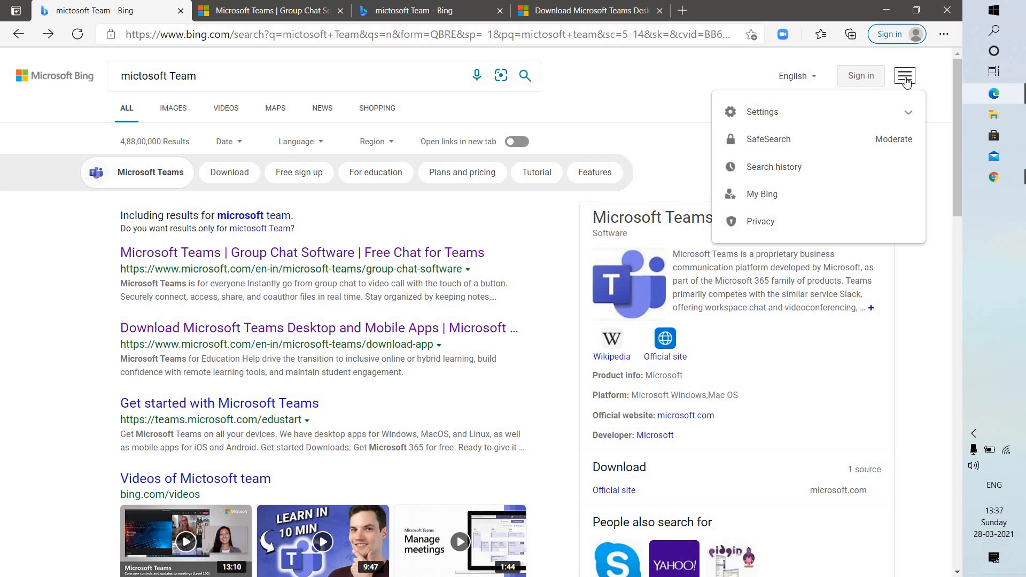
click(761, 112)
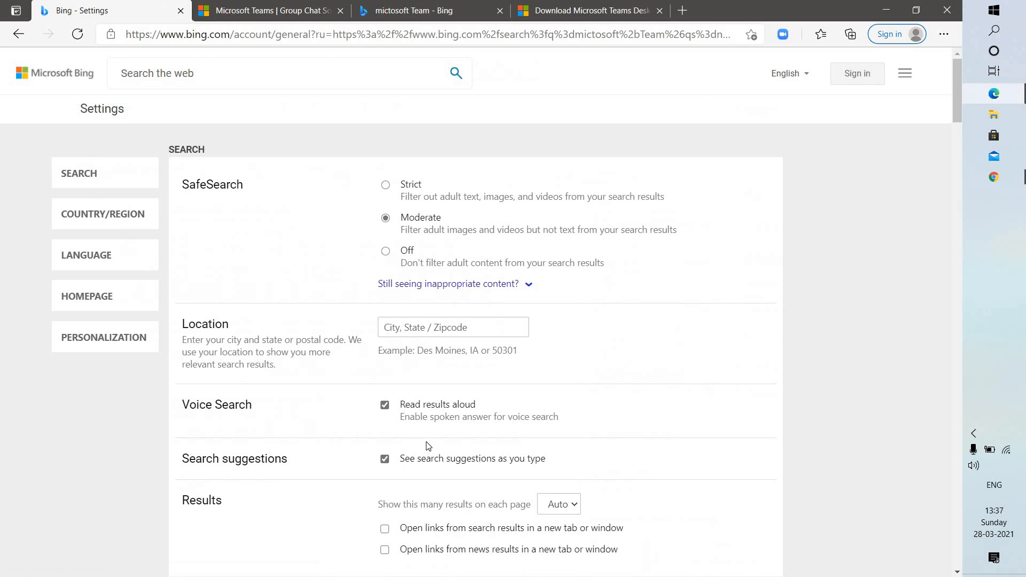
scroll(down, 3)
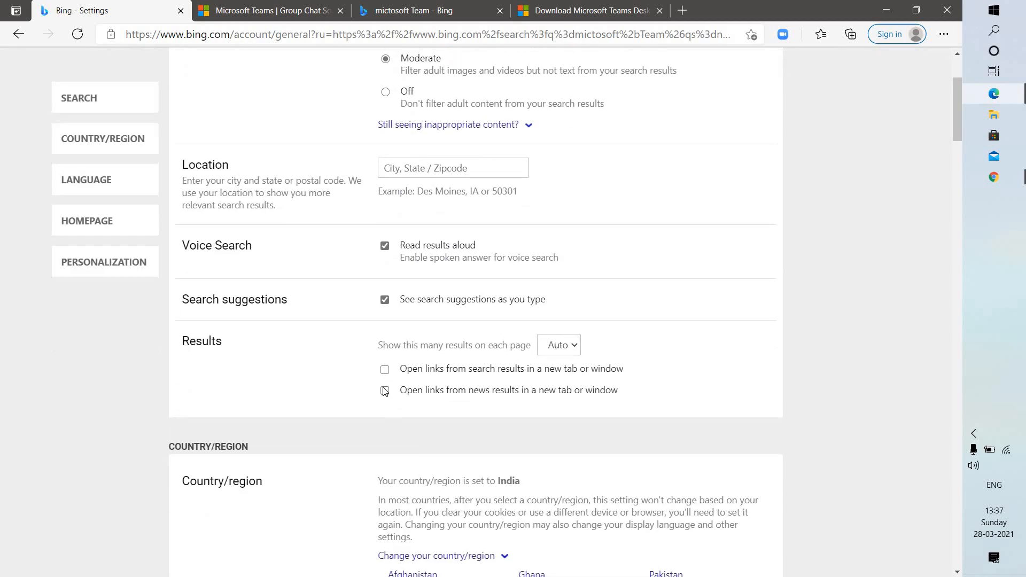
click(384, 391)
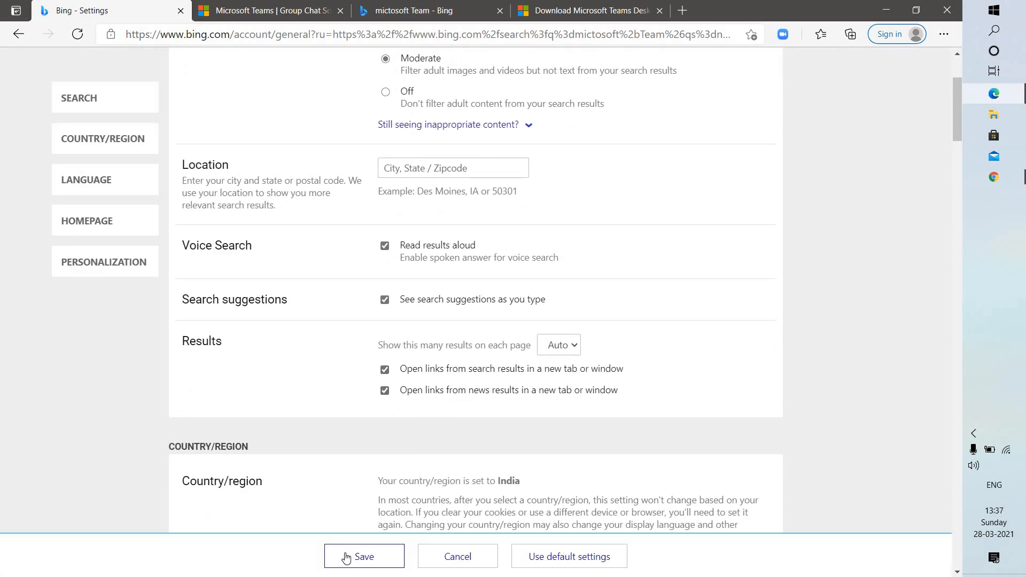
click(364, 557)
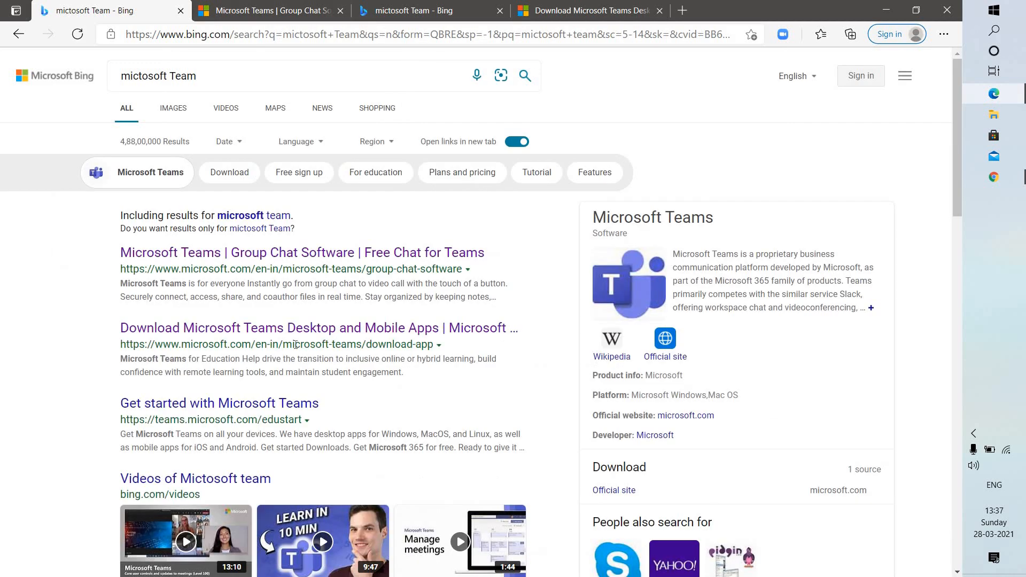